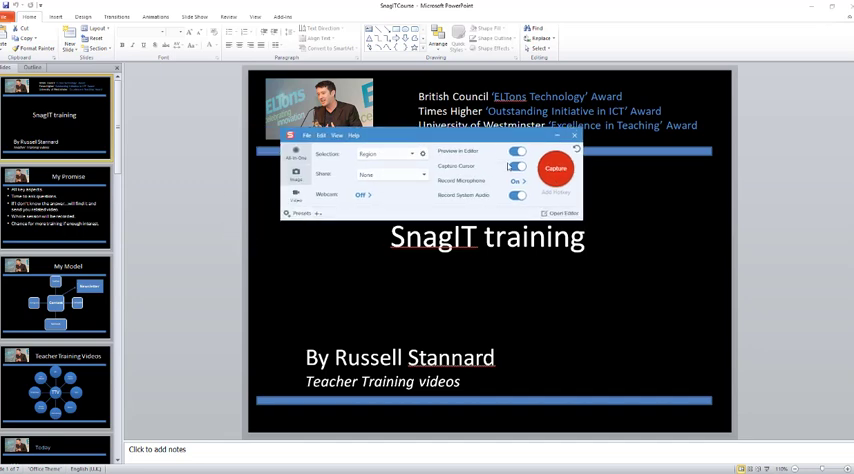
Start a new Snagit video capture framing the whole 1054×784 PowerPoint title slide.
left_click(517, 166)
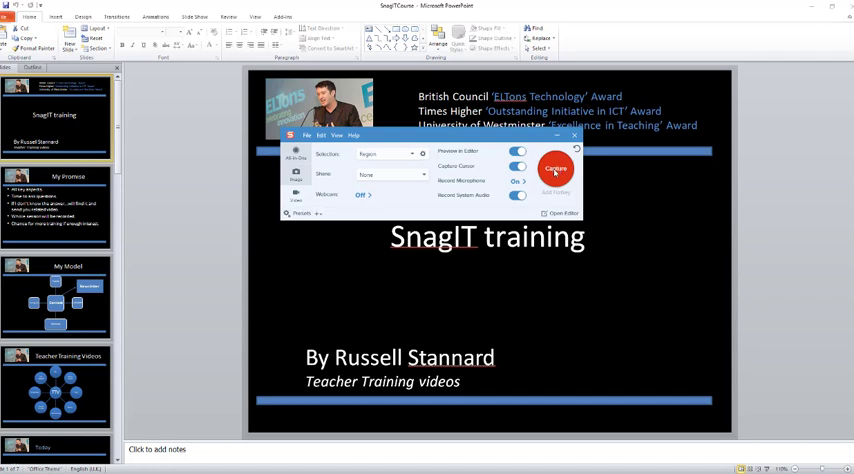
left_click(556, 167)
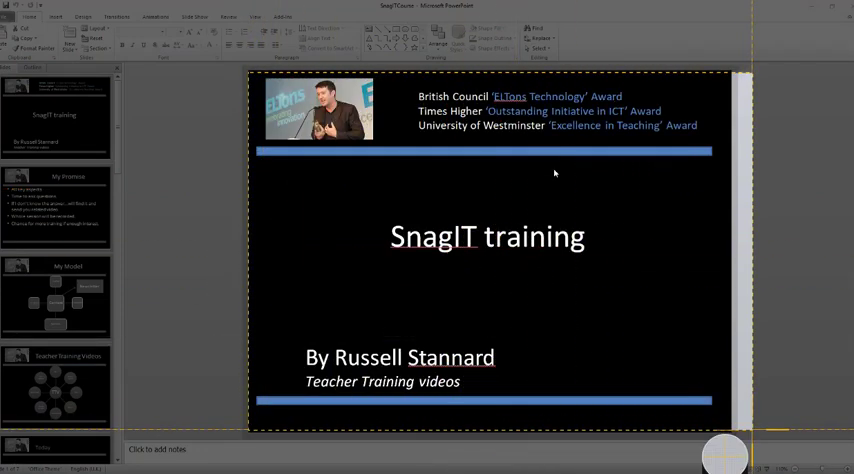
left_click(723, 455)
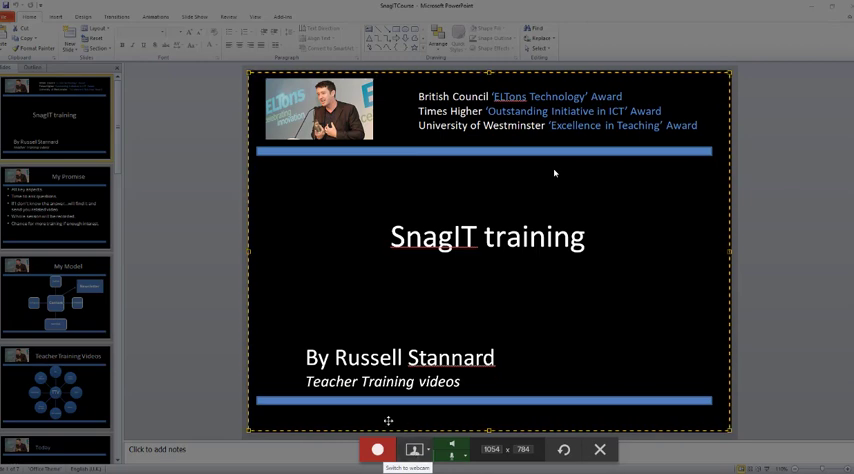
Record the slides, advancing the deck to the My Model slide.
left_click(377, 449)
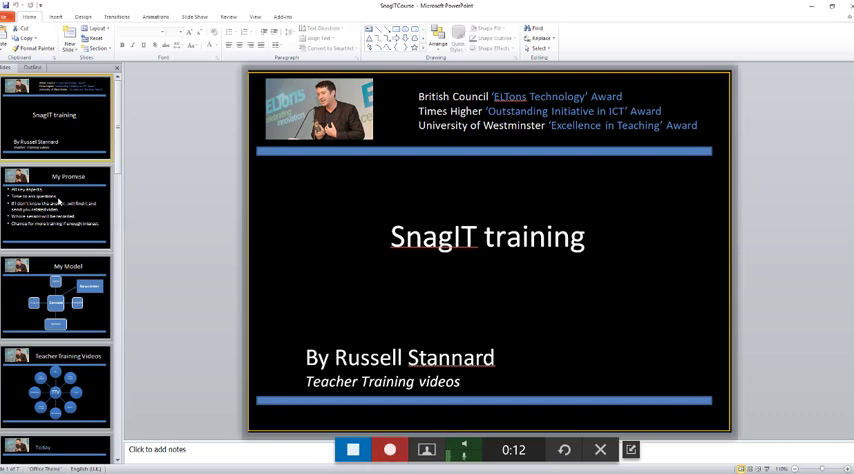
left_click(57, 205)
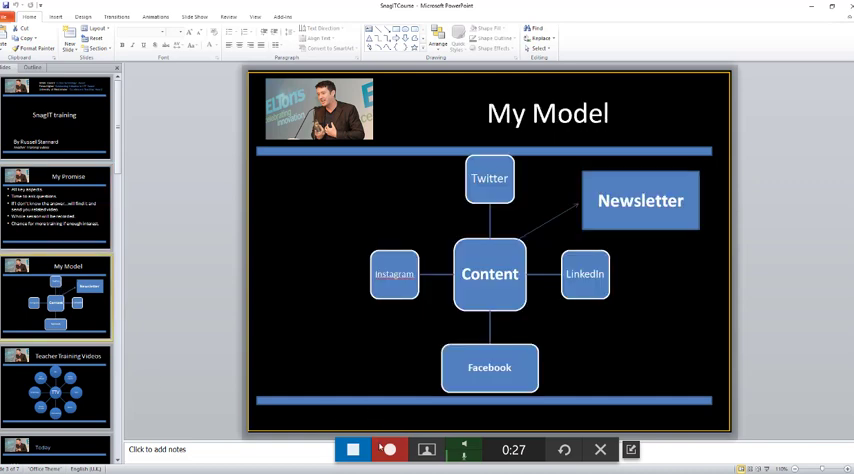
mouse_move(353, 449)
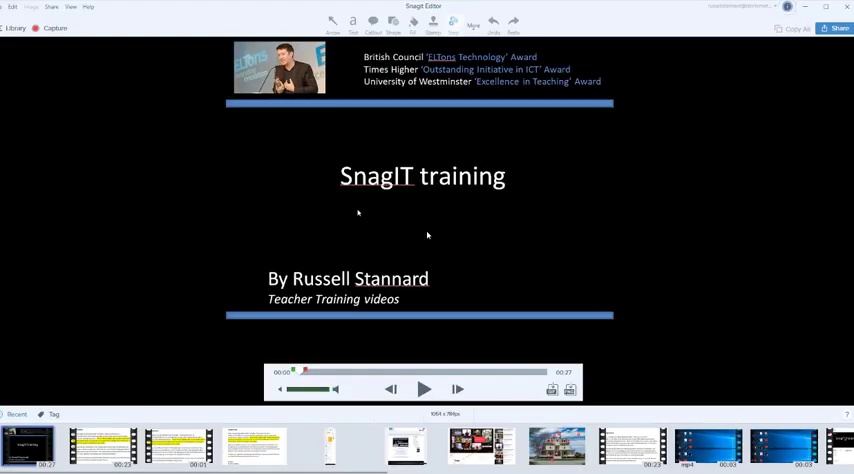
Share the recording to YouTube, entering 'Russell's lecture' as title and description, and upload it.
left_click(423, 389)
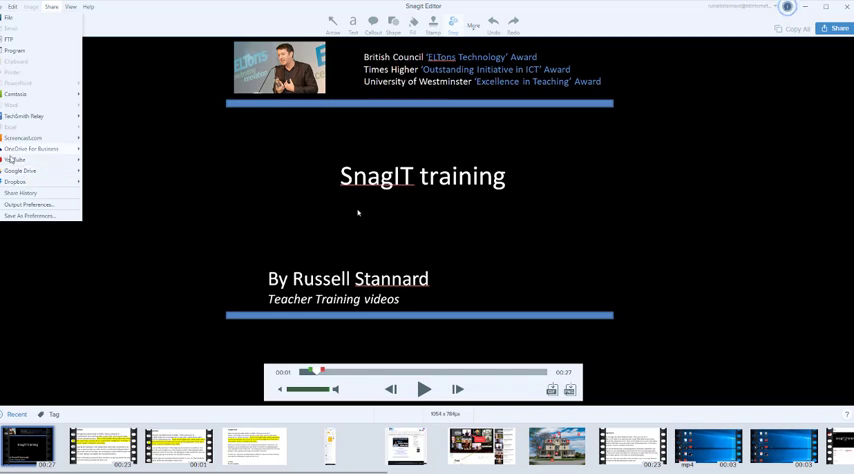
left_click(15, 160)
type("Russell's lectu")
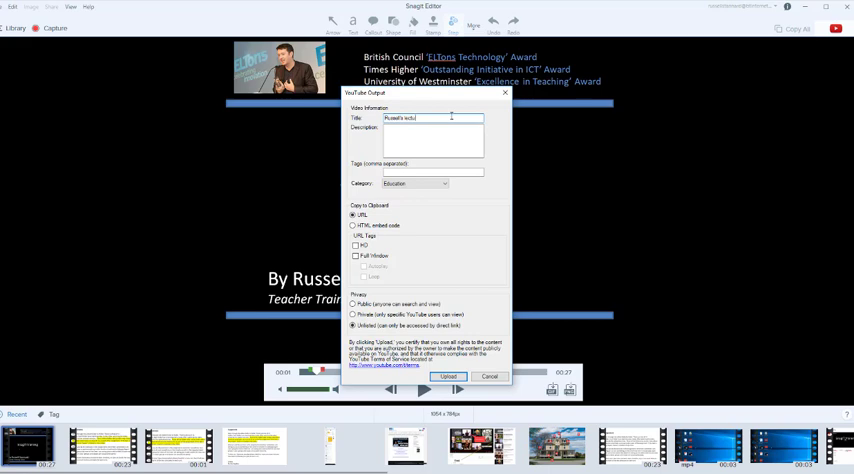
triple_click(431, 118)
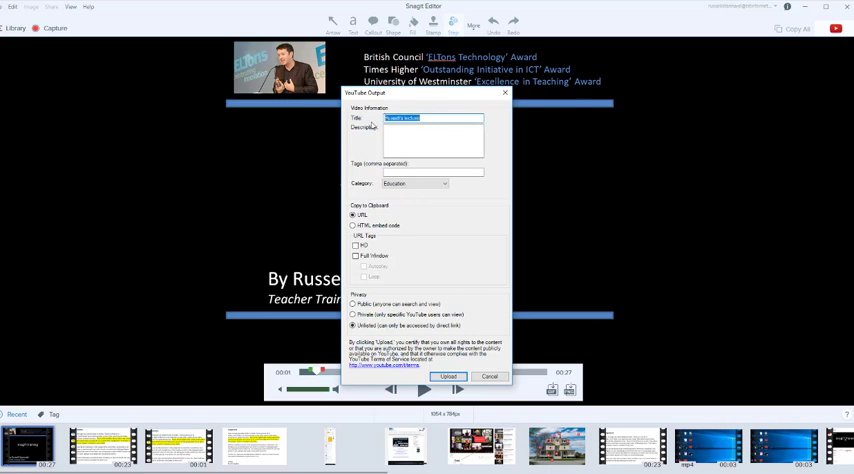
left_click(432, 140)
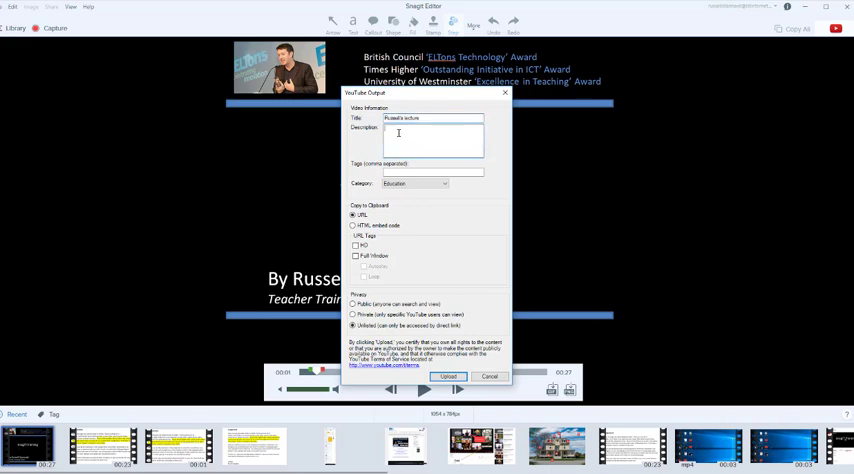
type("Russell's lecture")
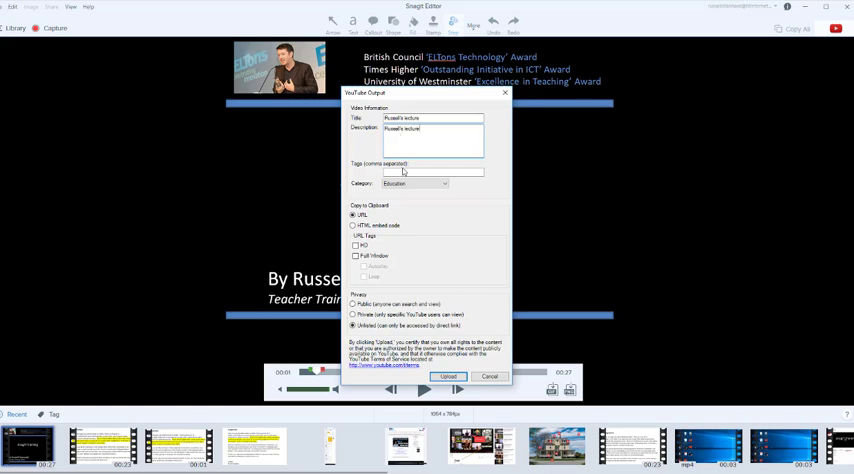
type("Russell's lecture")
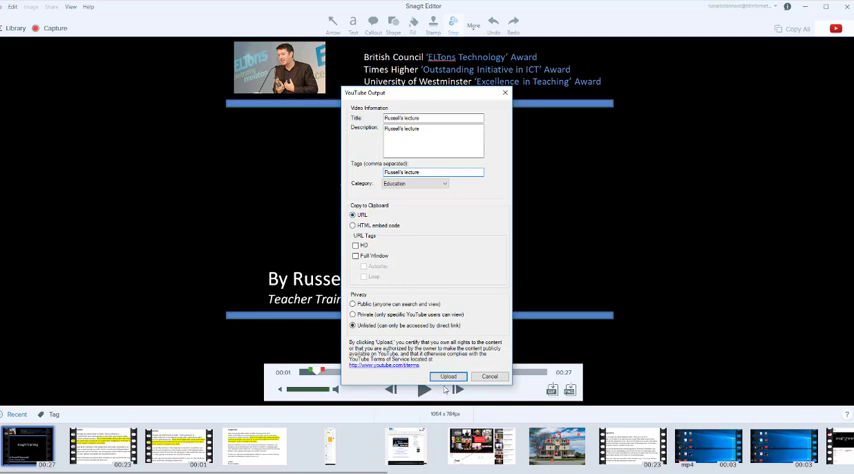
left_click(489, 378)
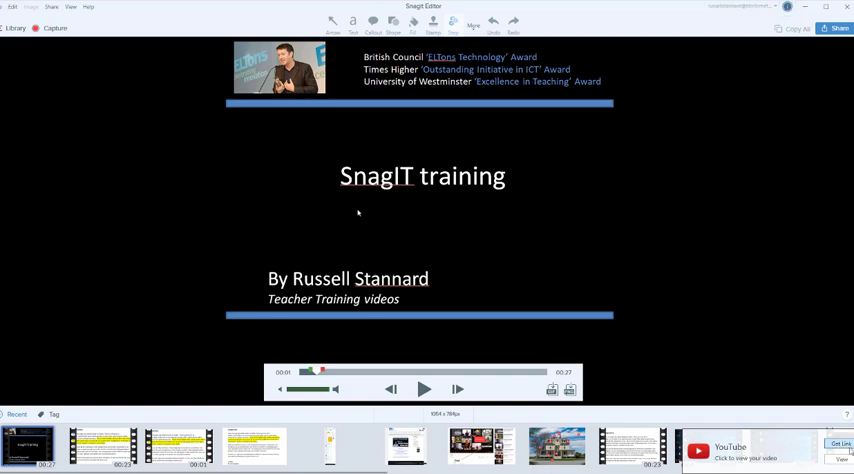
mouse_move(474, 310)
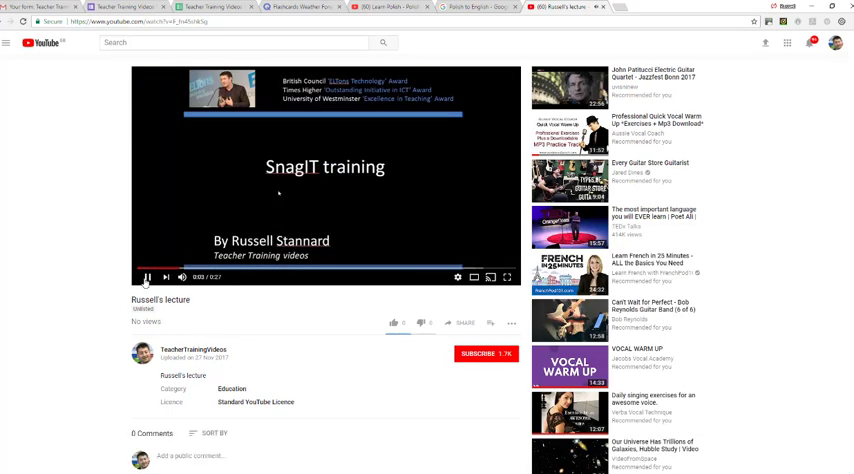
Pause the unlisted 'Russell's lecture' video about four seconds in.
left_click(146, 277)
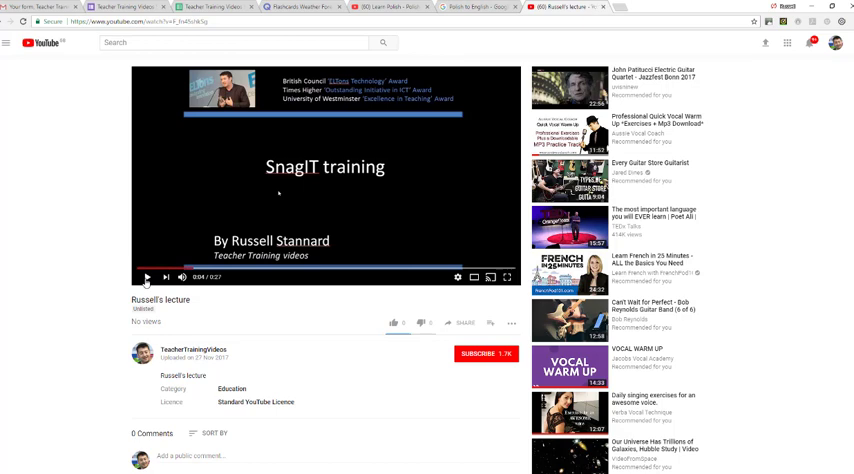
mouse_move(276, 201)
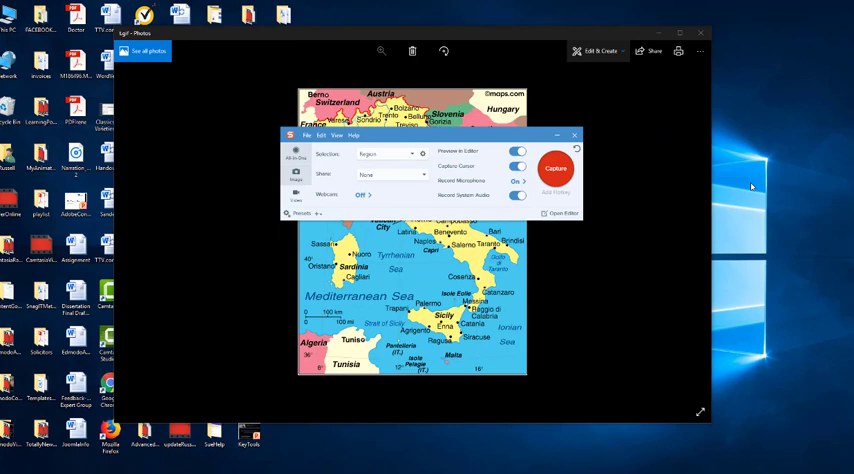
mouse_move(293, 201)
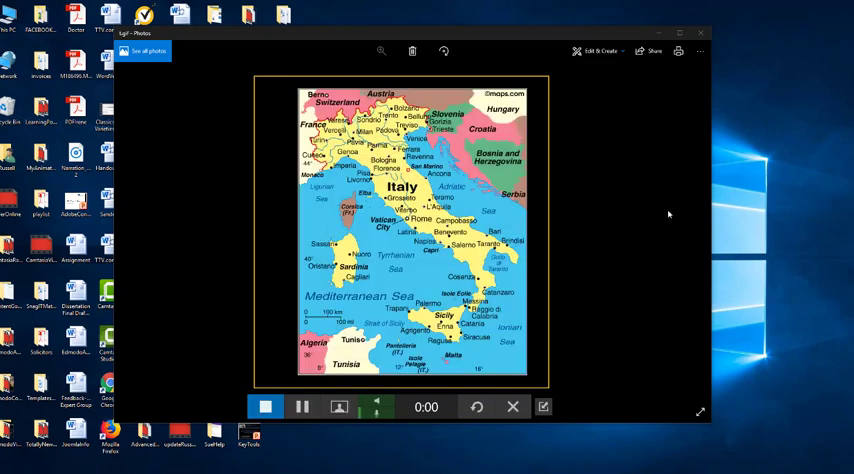
mouse_move(668, 222)
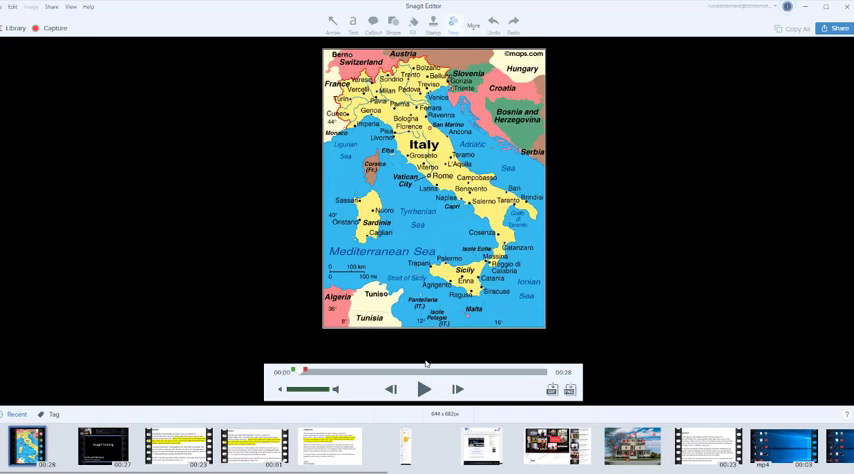
Play the Italy map recording, then switch to the Google Images 'house' results.
left_click(423, 389)
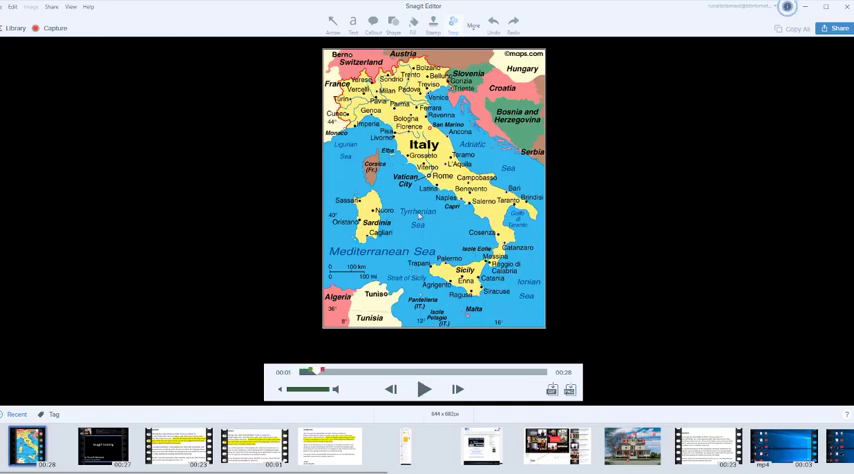
left_click(12, 7)
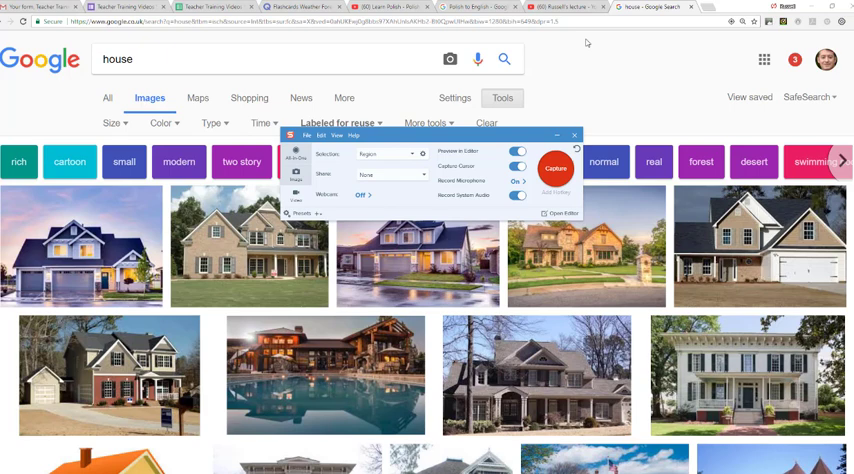
mouse_move(249, 245)
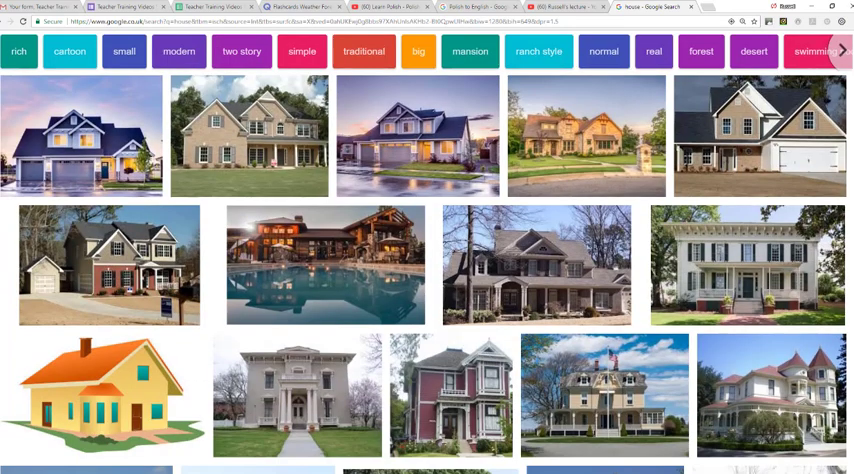
Open the Eisenhower House preview from the 'house' image results and bring up Snagit Capture.
scroll("down", 3)
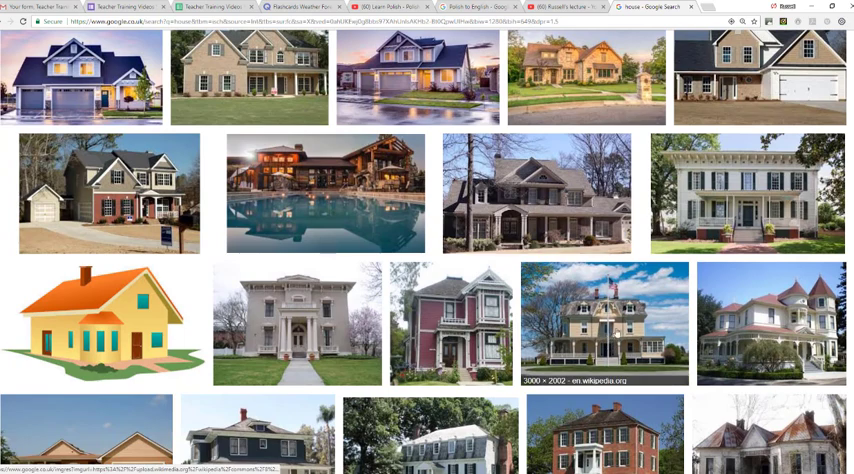
left_click(604, 322)
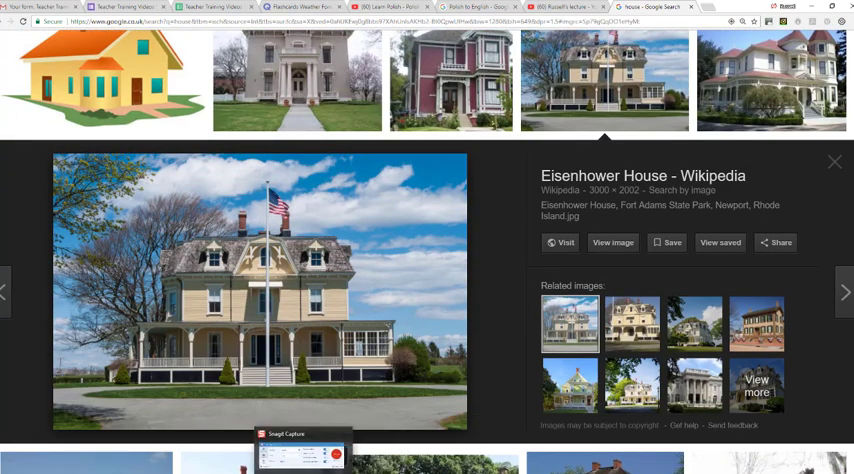
left_click(300, 450)
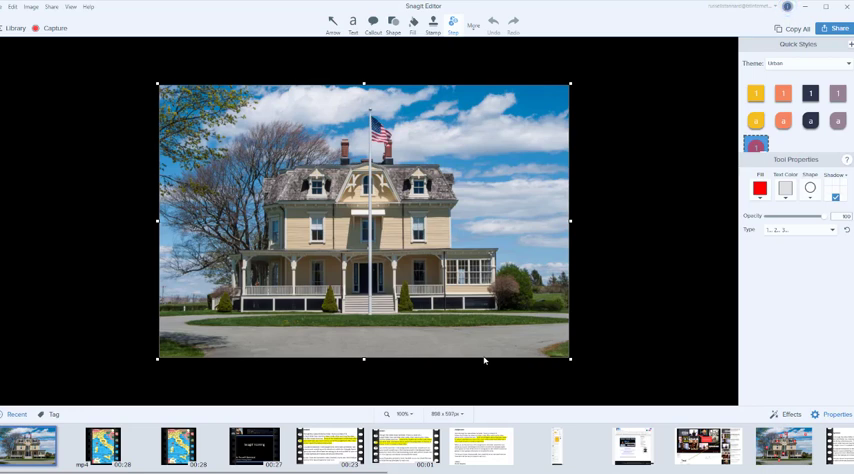
mouse_move(477, 37)
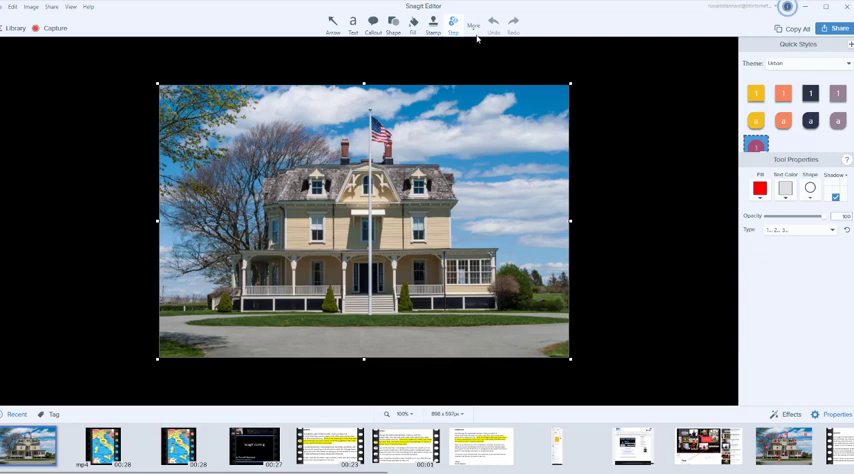
Place step markers 1–3 on the flag, house front and chimney.
left_click(473, 27)
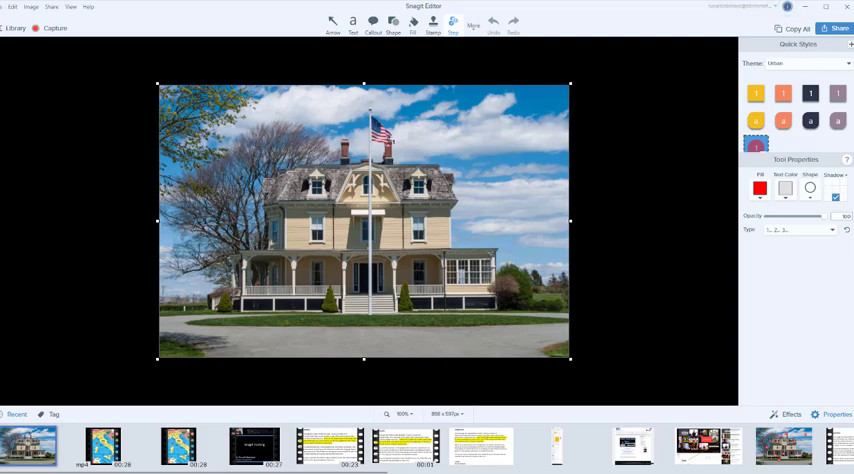
left_click(380, 133)
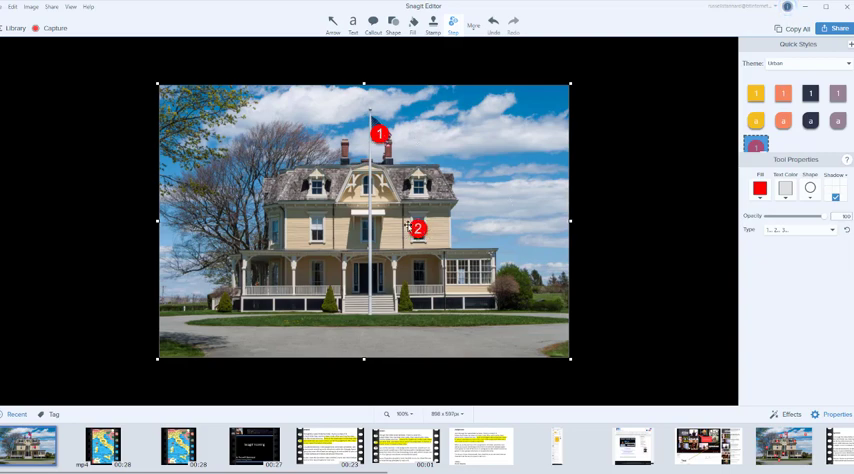
left_click(345, 149)
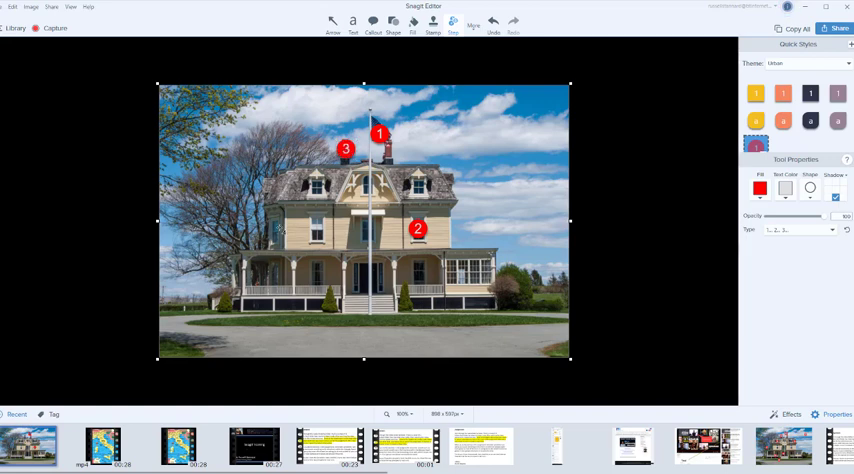
left_click(240, 203)
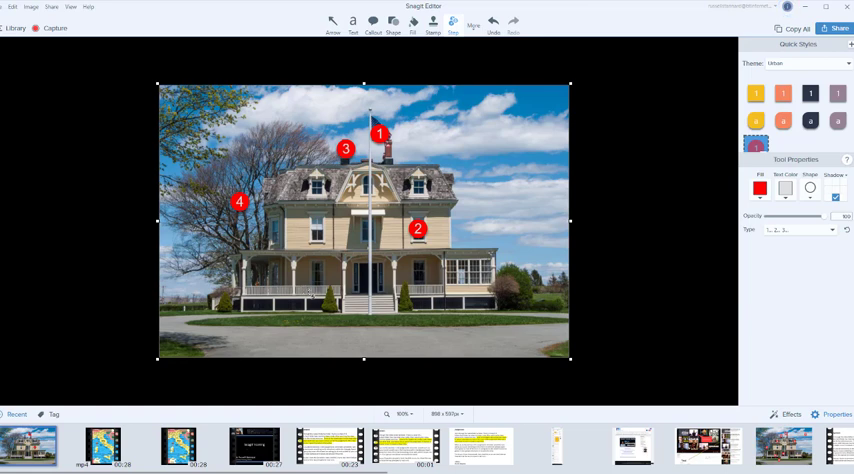
Add step markers 5–8 on the porch, front door, driveway and sky.
left_click(308, 292)
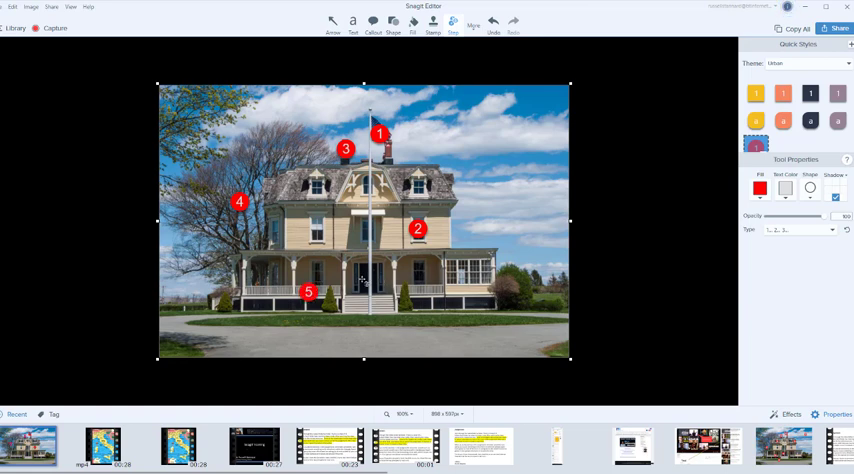
left_click(361, 279)
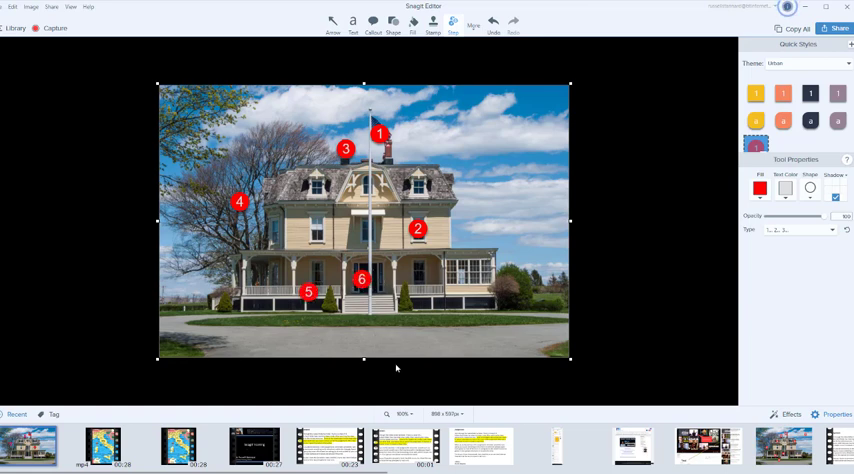
left_click(400, 349)
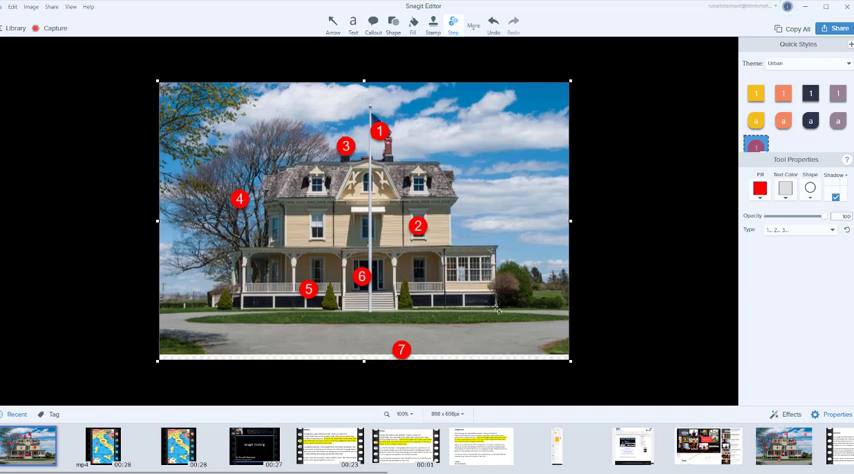
left_click(492, 131)
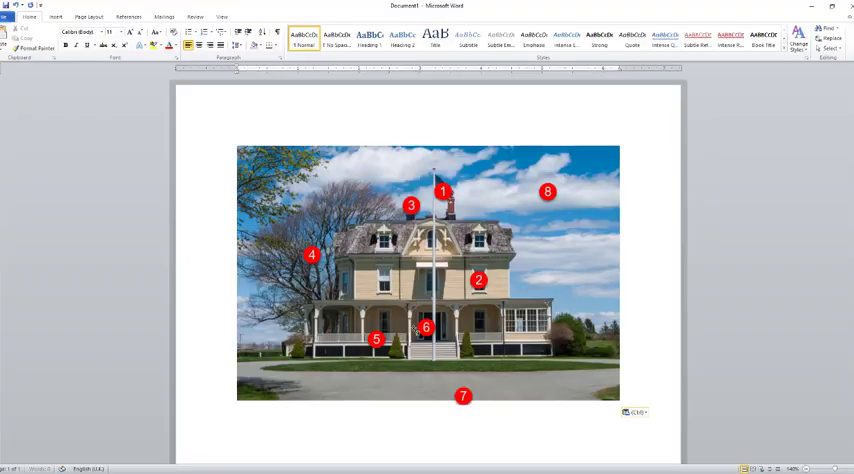
Type 'Write the correct word' on the line below the house photo in Word.
scroll("up", 3)
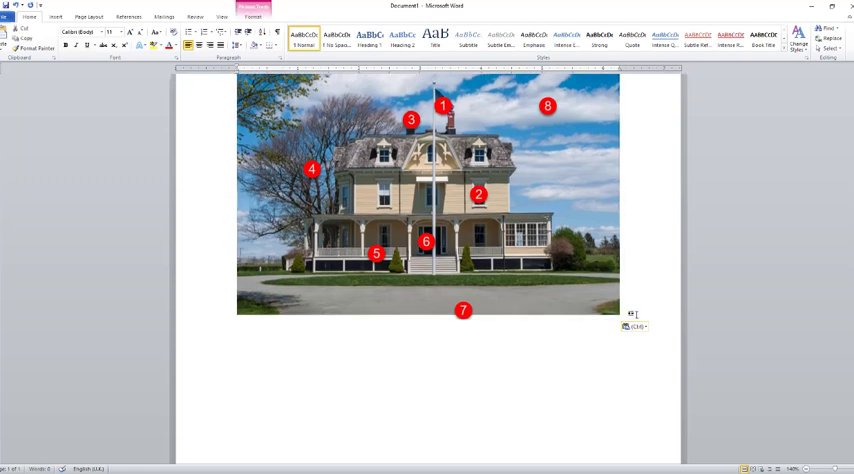
left_click(237, 357)
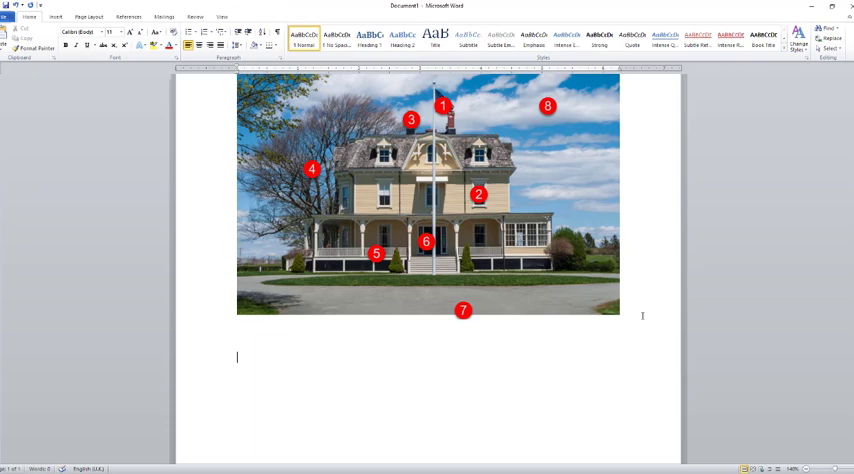
type("WR")
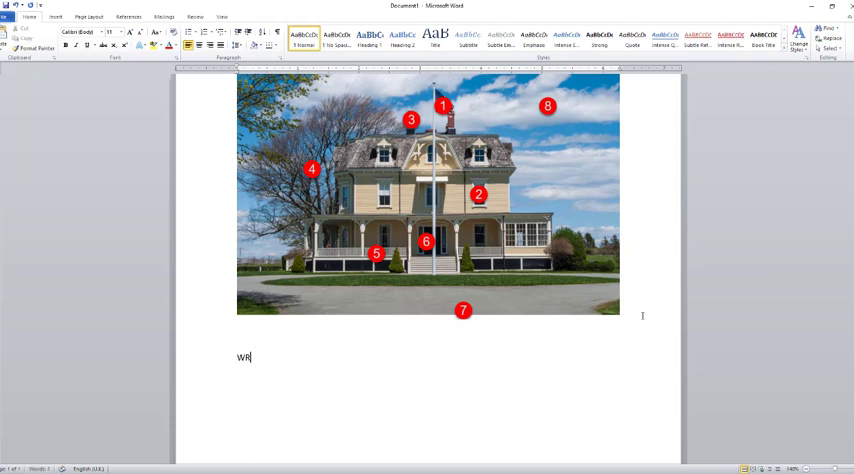
type("ite")
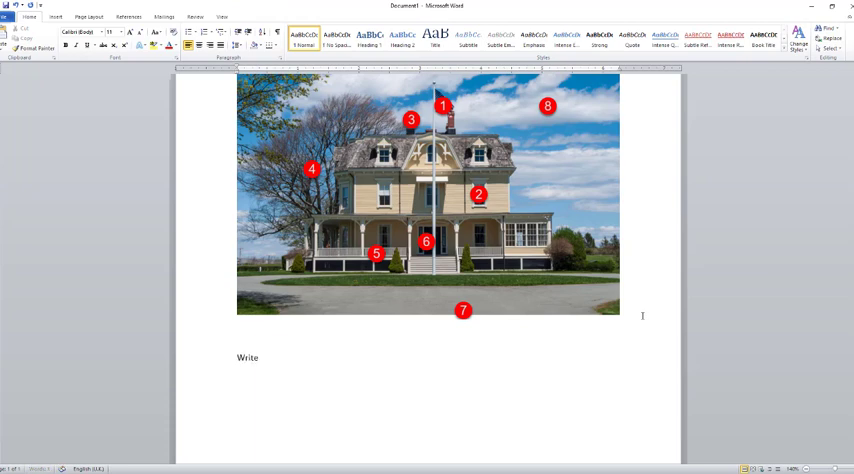
type("the correct word")
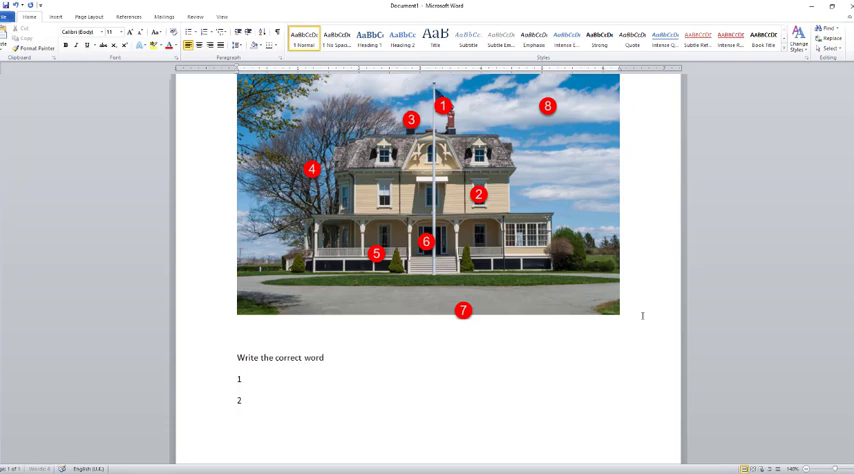
scroll("down", 3)
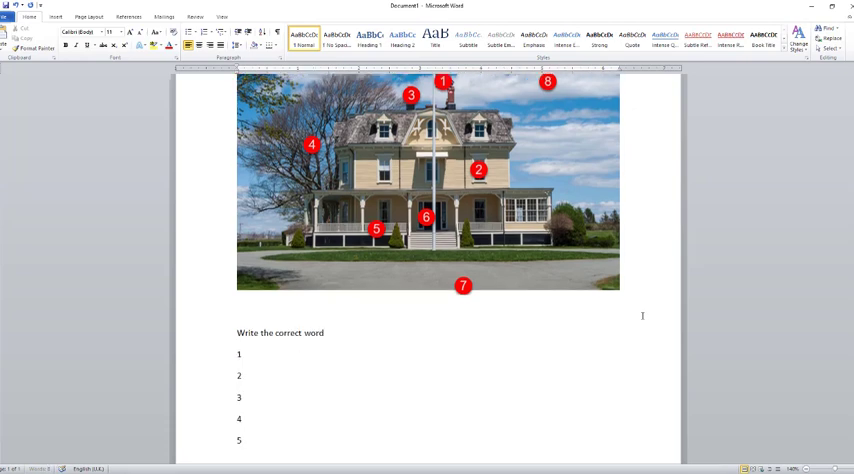
scroll("down", 3)
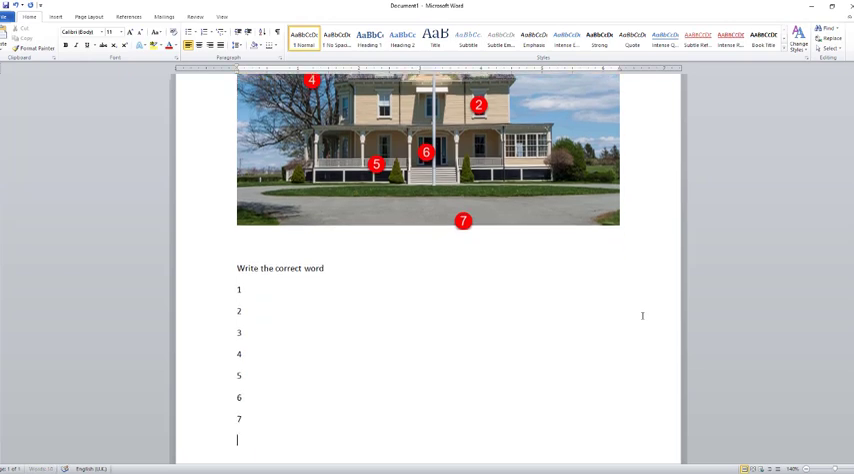
scroll("down", 3)
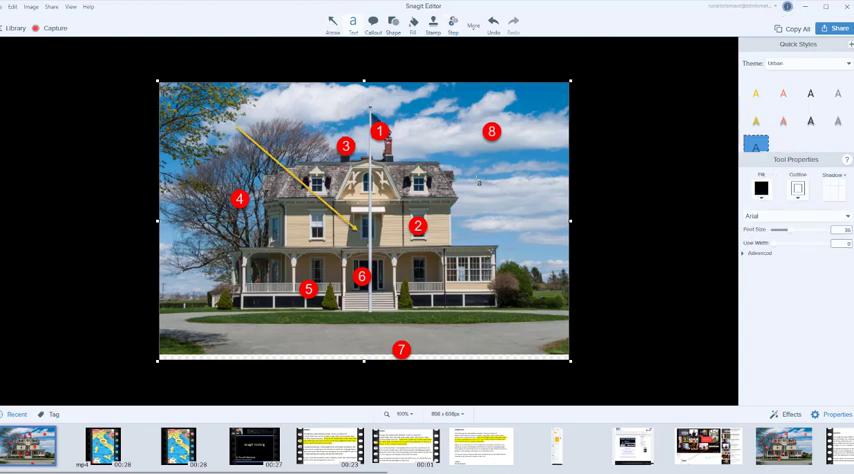
Add a 'Test' text label in the sky of the house photo.
left_click(491, 183)
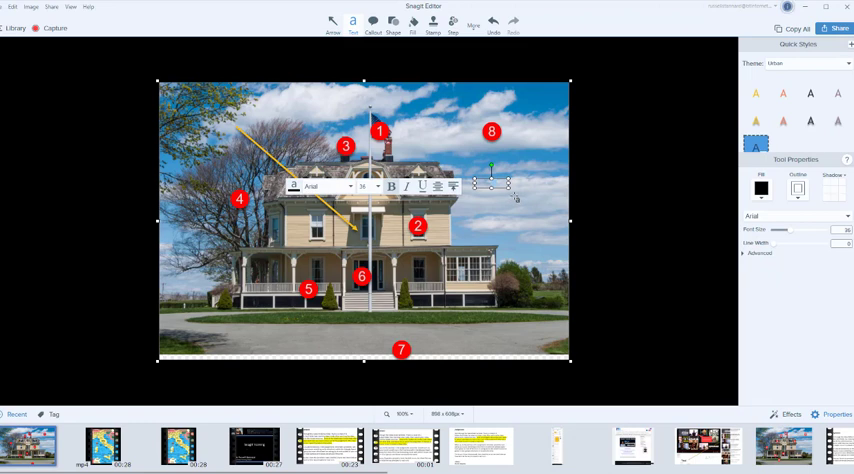
type("Test")
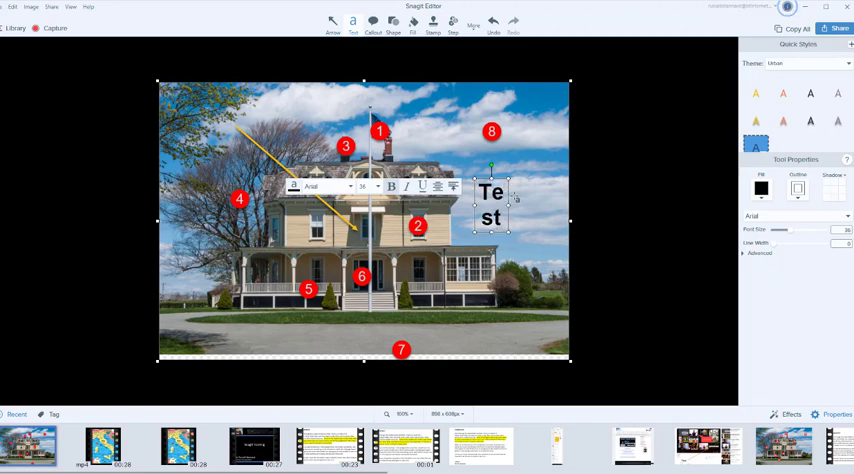
type("xt")
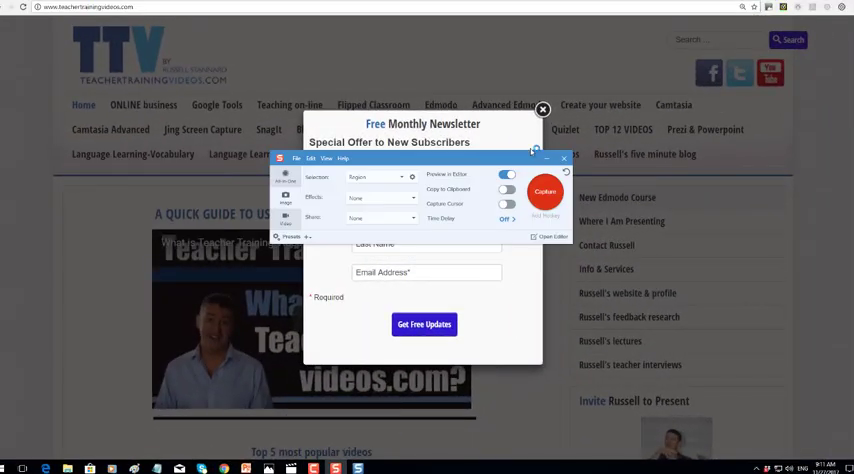
Close the newsletter pop-up on the Teacher Training Videos homepage.
left_click(543, 110)
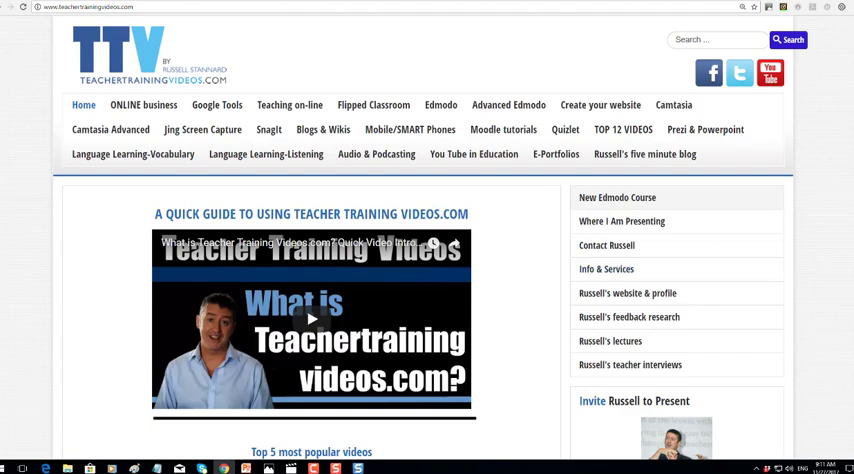
scroll("down", 3)
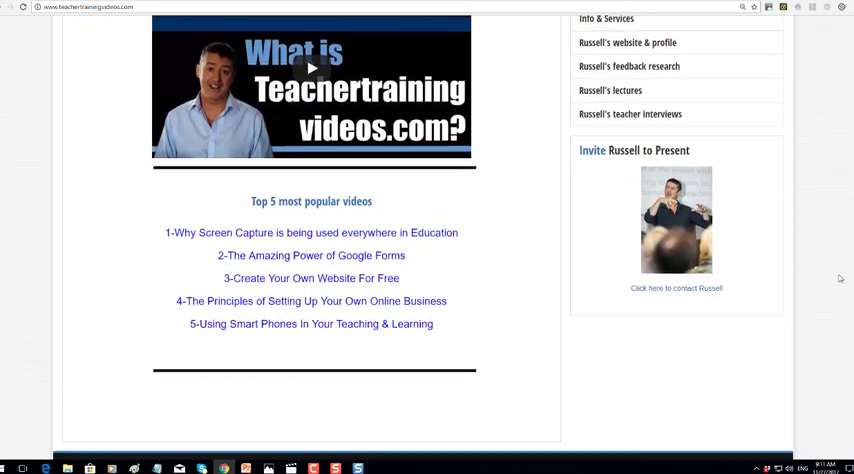
scroll("down", 3)
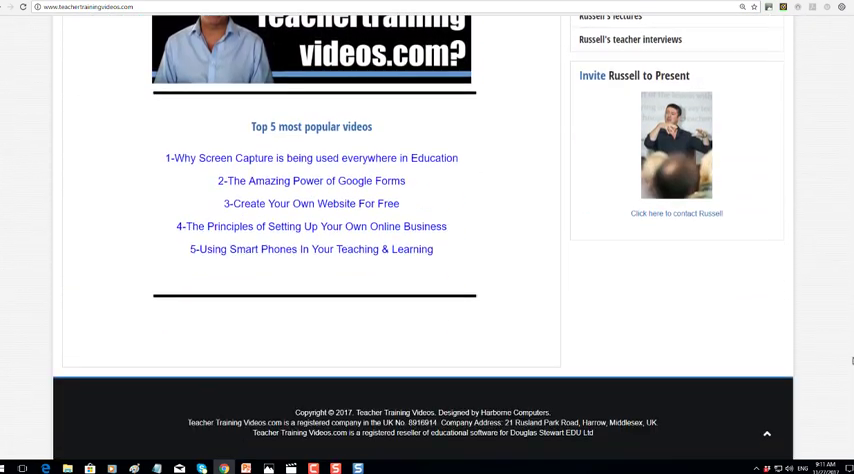
scroll("up", 3)
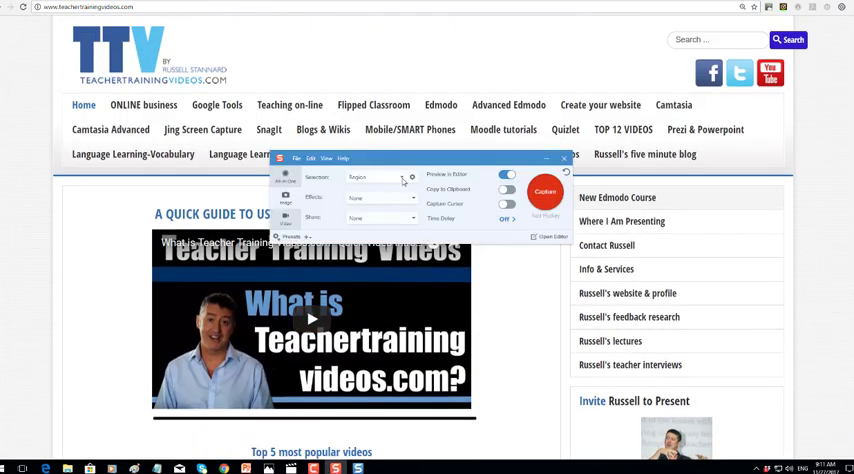
Capture the homepage as a Scrolling Window selection down to its footer.
left_click(380, 177)
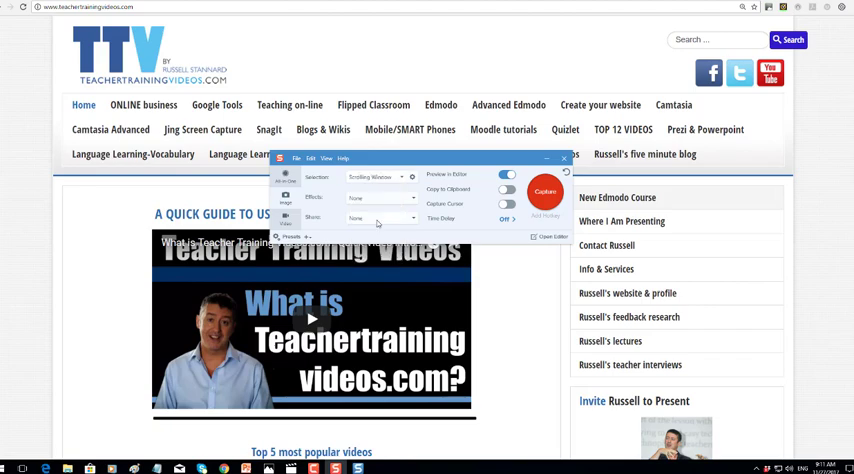
left_click(565, 159)
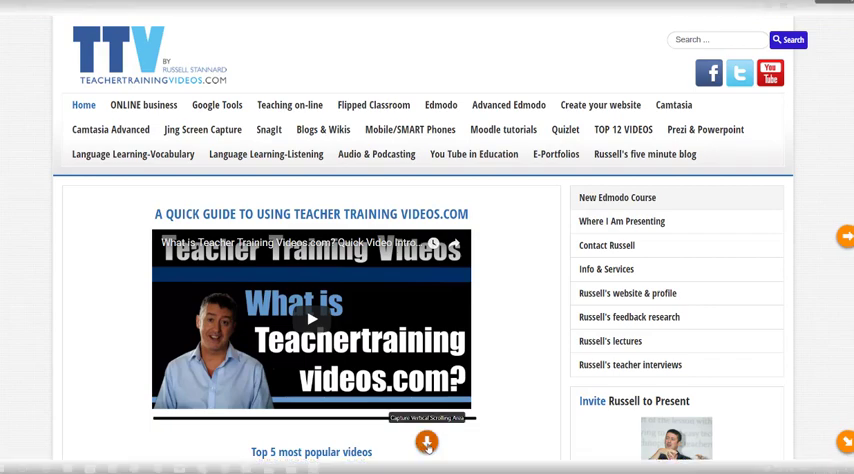
scroll("down", 3)
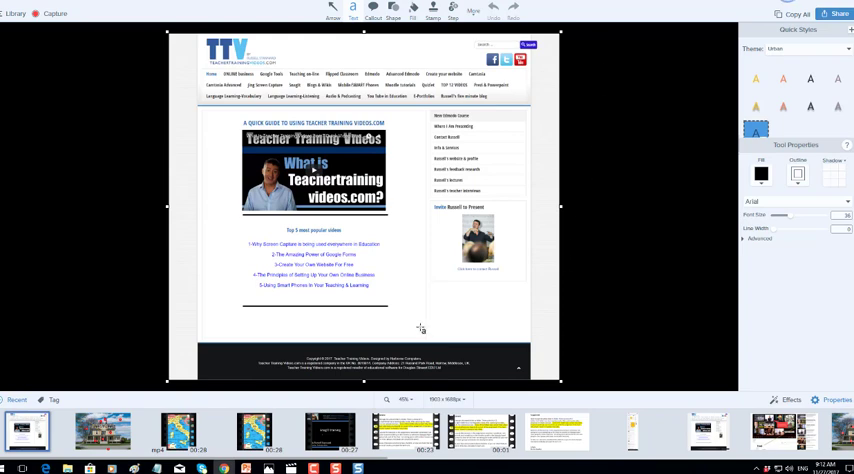
mouse_move(355, 368)
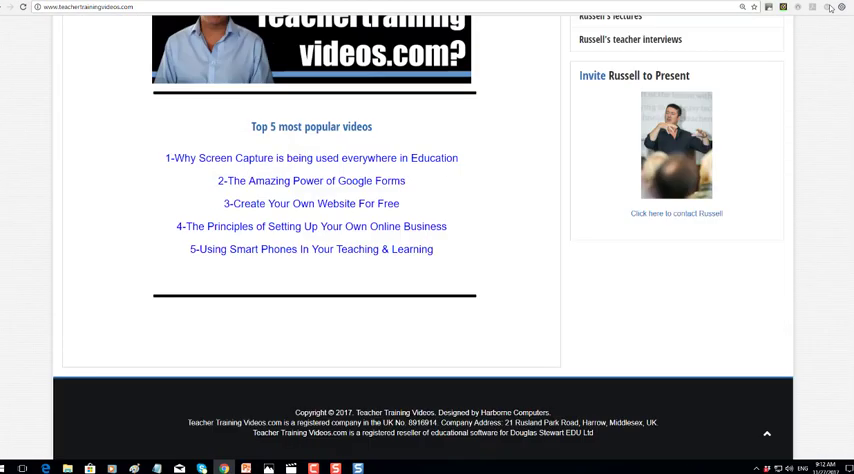
Open the five minute blog page and capture its full length as a scrolling screenshot.
scroll("up", 3)
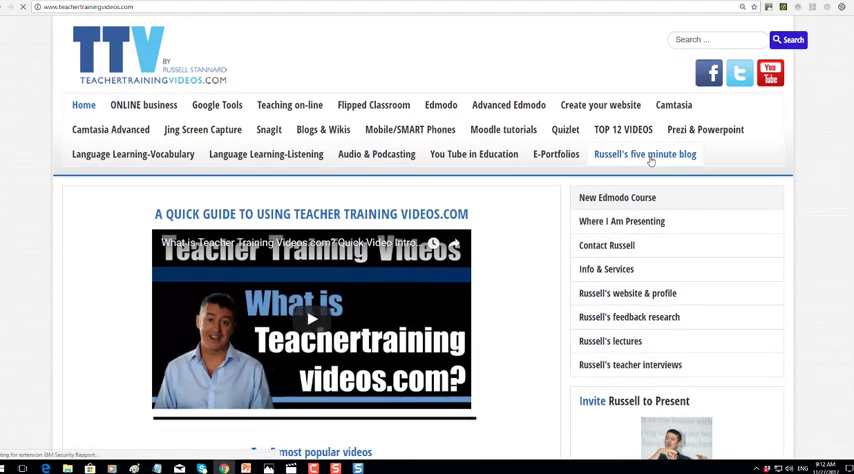
left_click(645, 154)
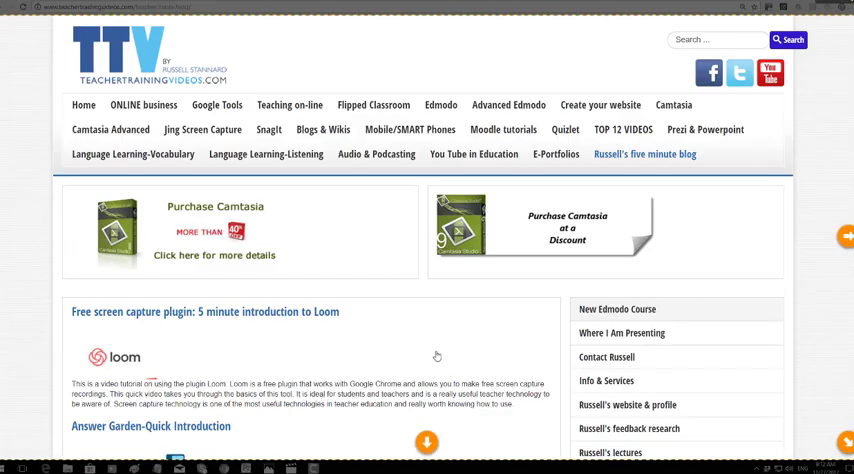
left_click(426, 441)
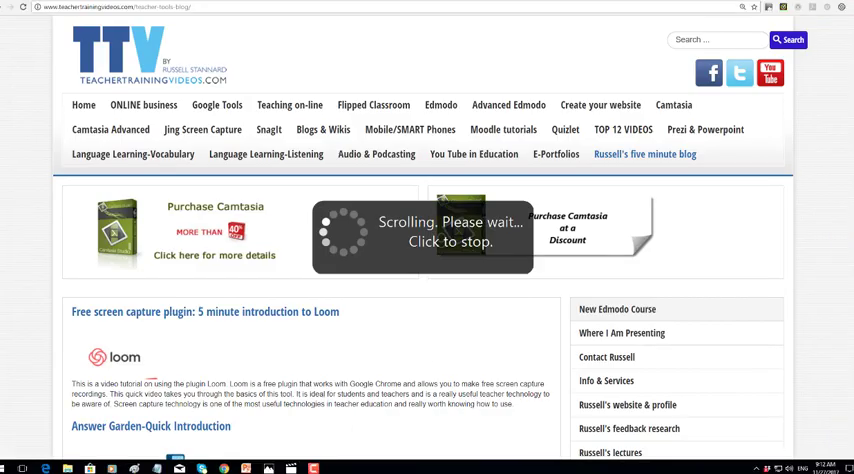
scroll("down", 3)
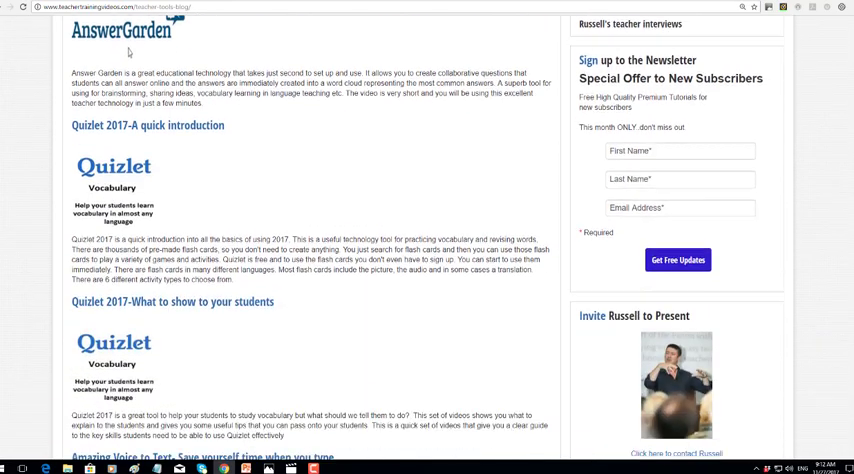
scroll("down", 3)
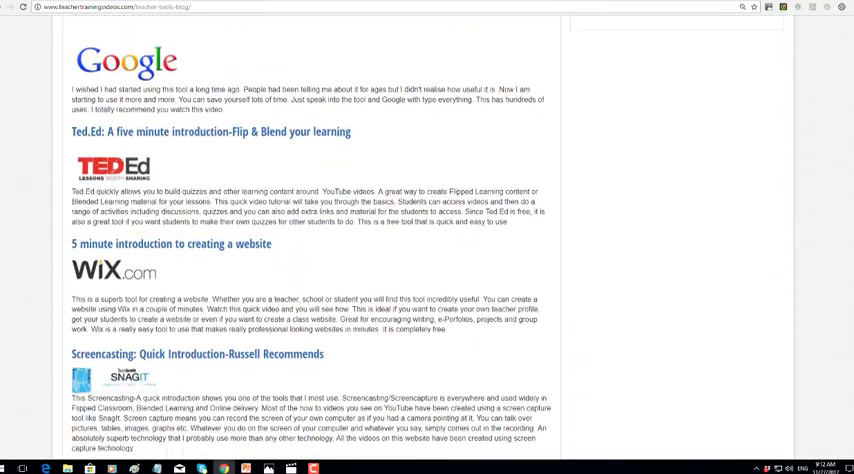
scroll("down", 3)
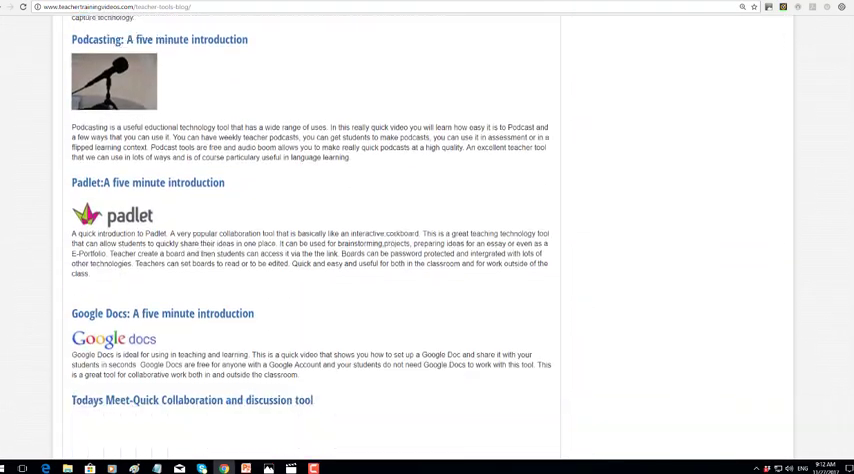
scroll("down", 3)
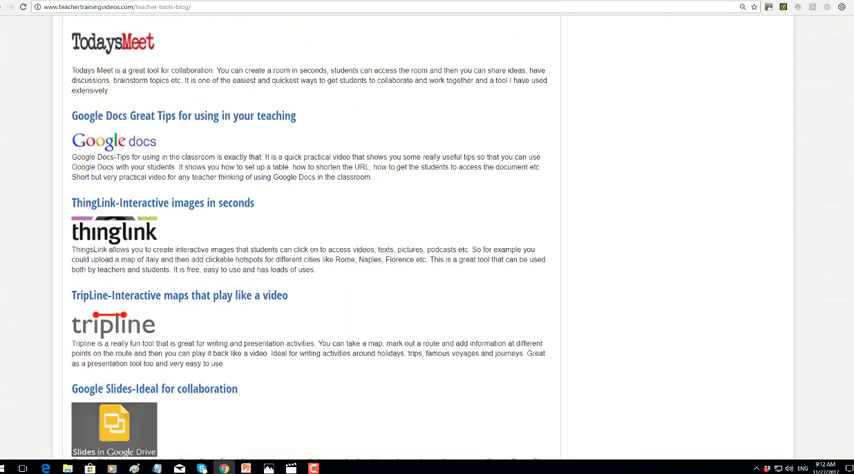
scroll("down", 3)
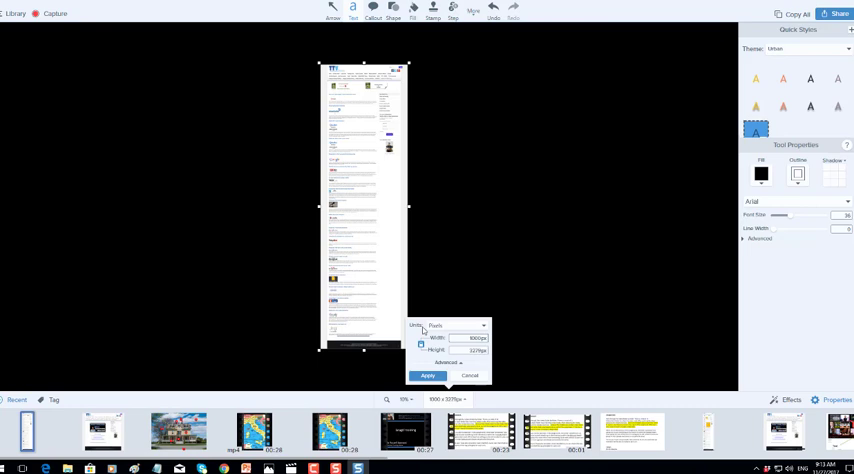
Apply a 1000 × 3279 pixel size to the blog page capture.
left_click(428, 375)
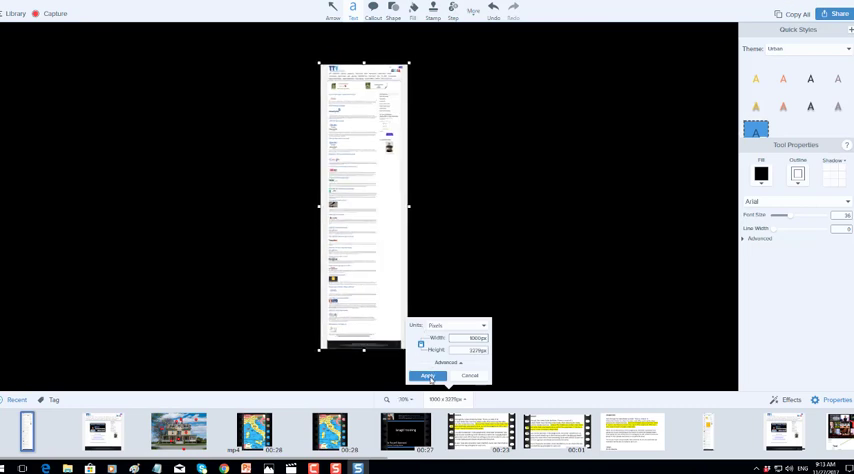
left_click(428, 376)
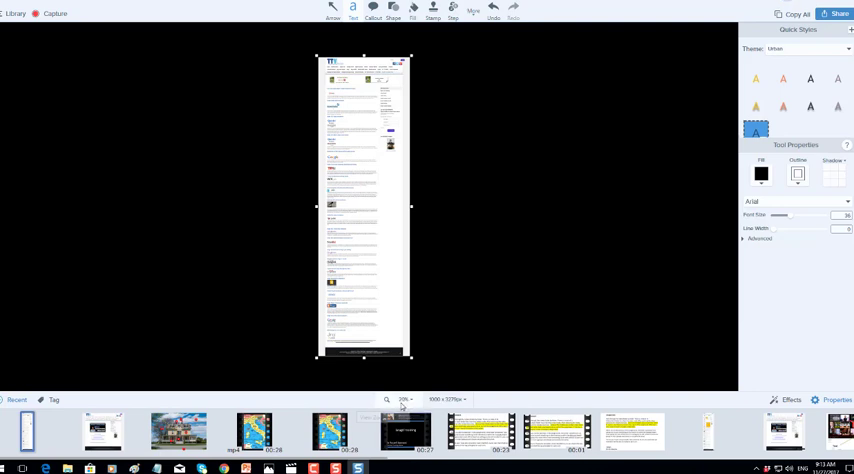
Zoom the capture to Actual Size (100%) and scroll down through it.
left_click(403, 399)
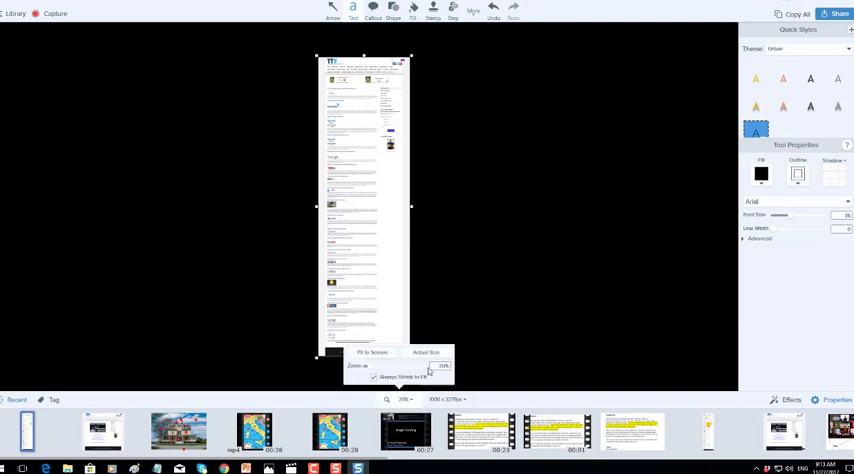
left_click(439, 366)
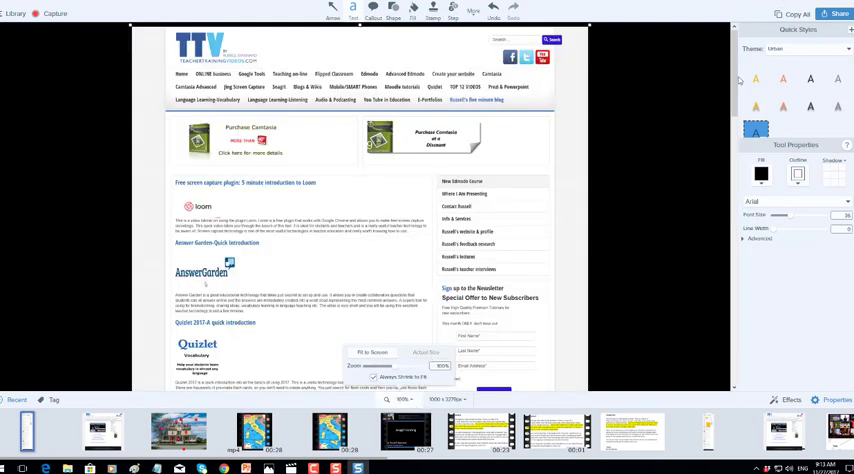
scroll("down", 3)
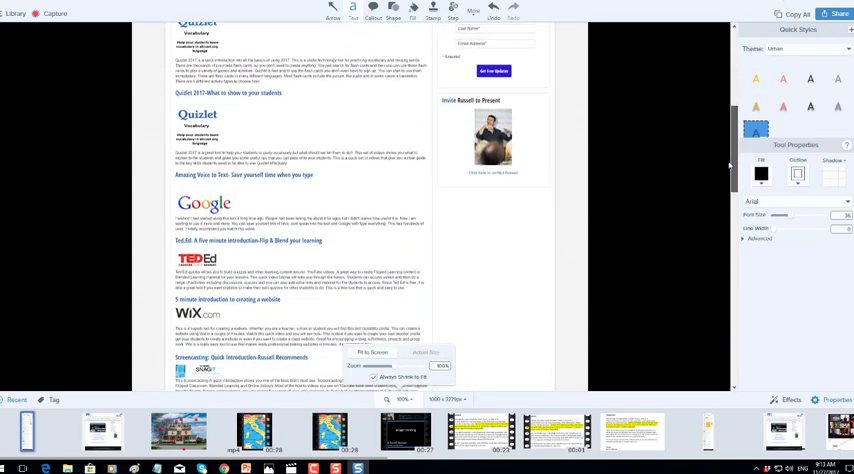
scroll("down", 3)
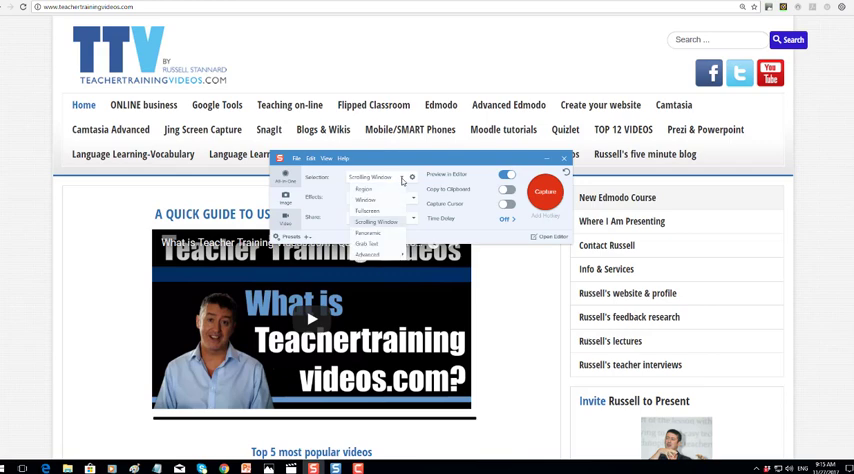
Change Selection to Region and capture the top of the Teacher Training Videos homepage.
left_click(363, 189)
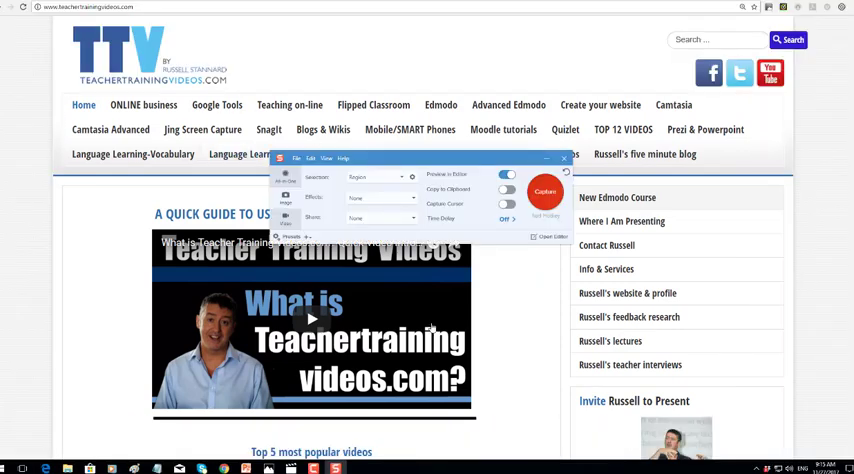
left_click(545, 191)
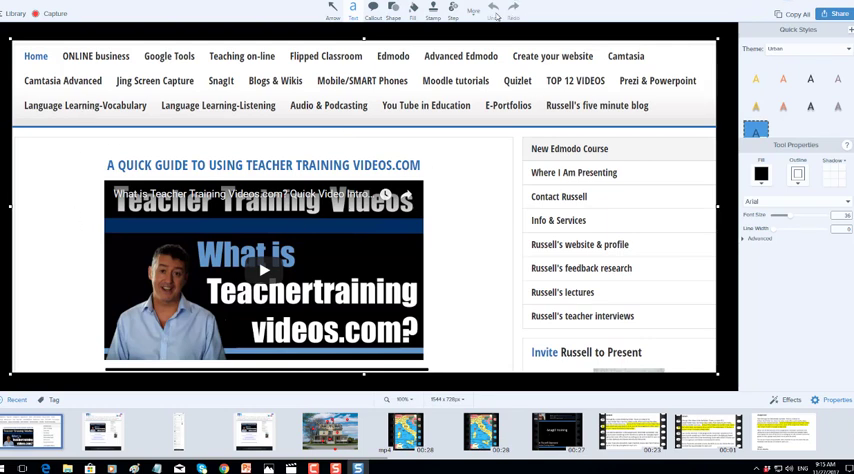
Select and delete the Language Learning-Listening menu item, leaving a transparent gap.
left_click(473, 12)
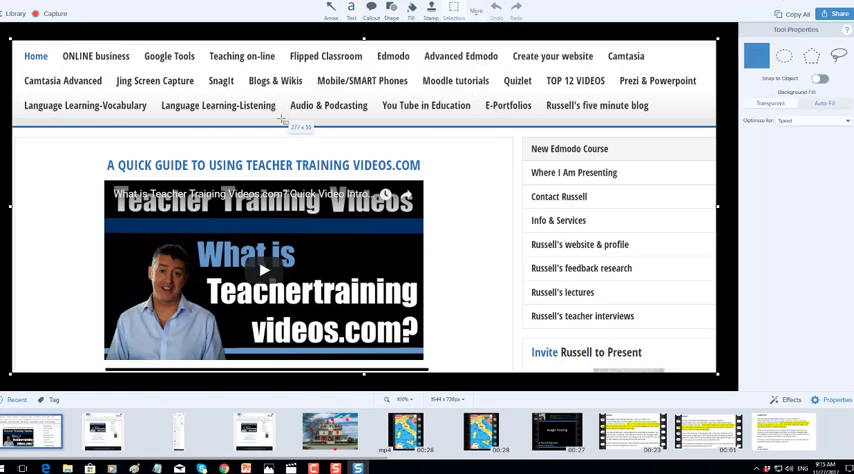
left_click(217, 105)
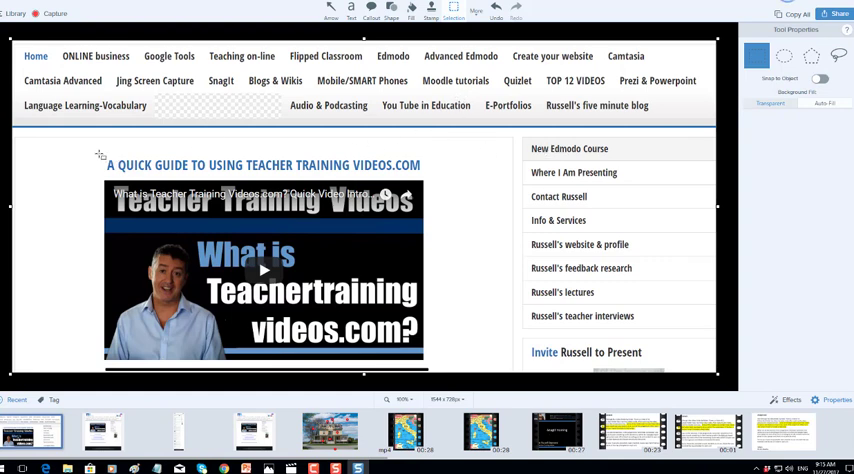
Select the 'A Quick Guide to Using Teacher Training Videos.com' heading with Auto Fill for removal.
left_click(263, 165)
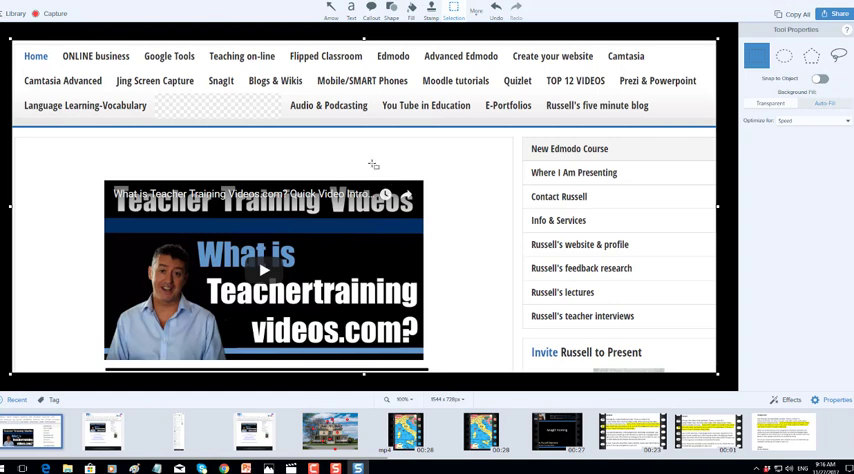
mouse_move(224, 105)
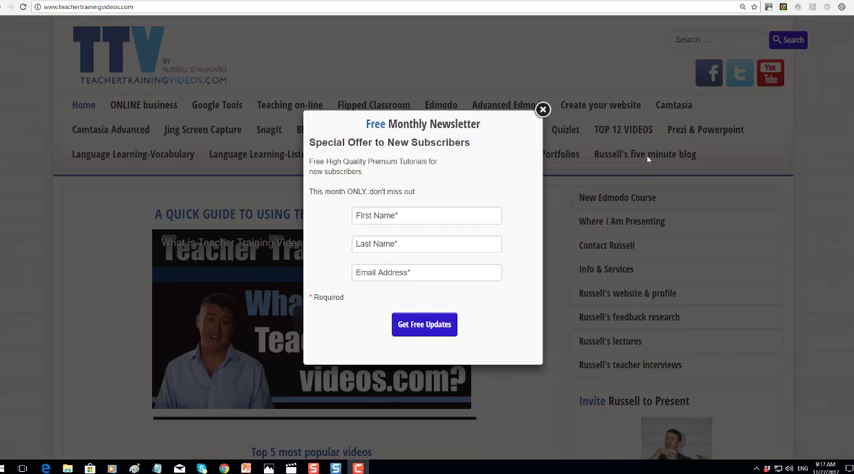
Close the Free Monthly Newsletter pop-up on the homepage.
left_click(426, 215)
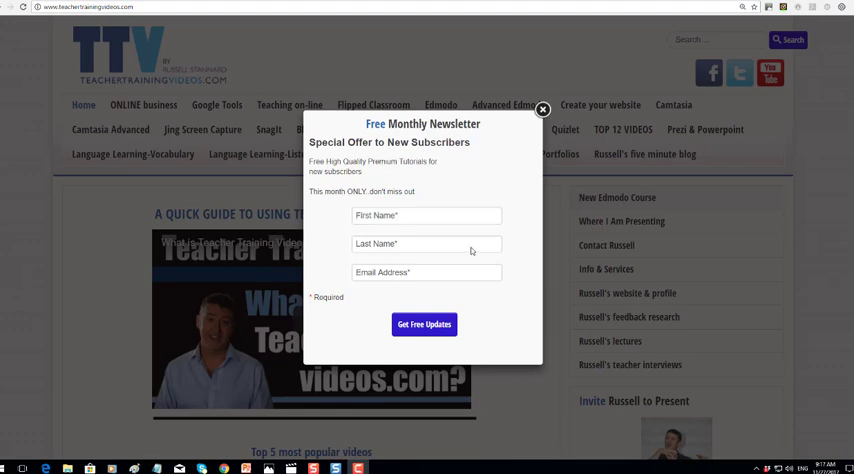
left_click(426, 243)
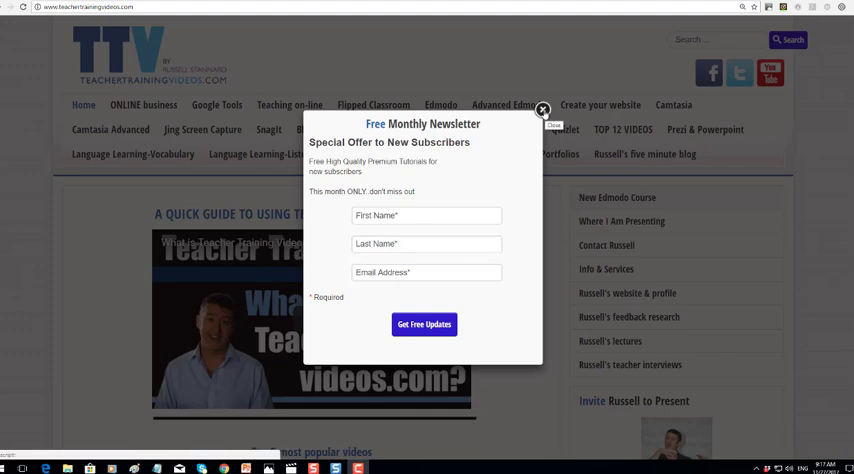
left_click(542, 111)
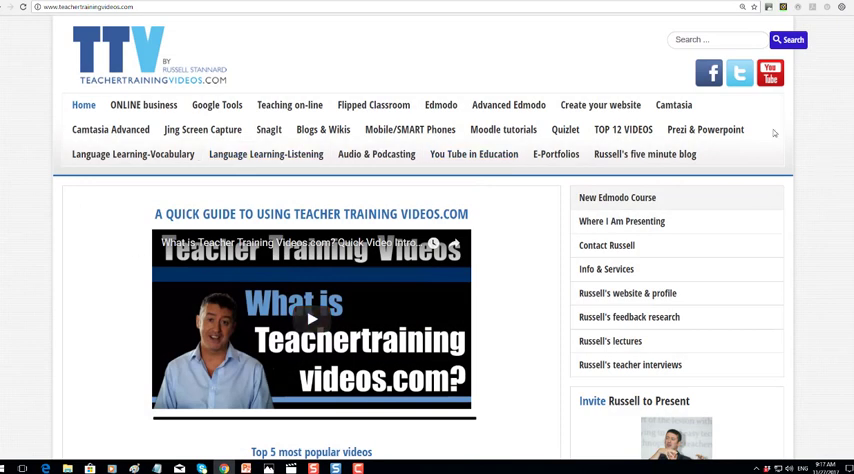
Open the SnagIt tutorials page and browse its video listings, returning to the top.
left_click(268, 129)
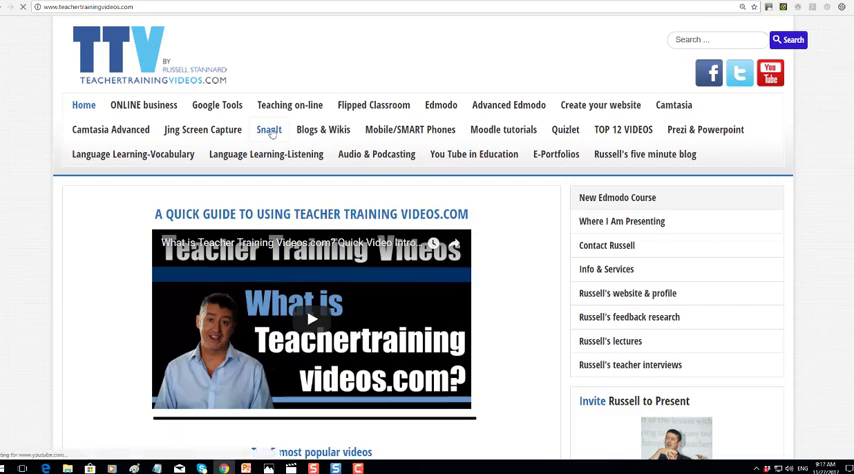
left_click(268, 130)
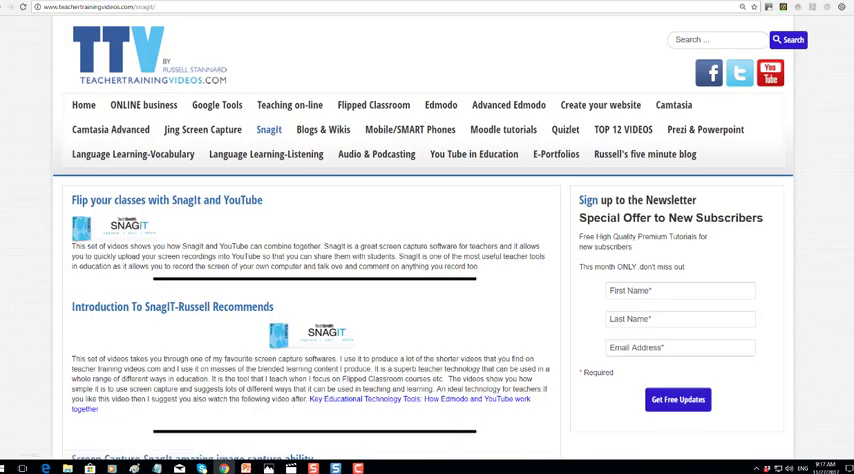
scroll("down", 3)
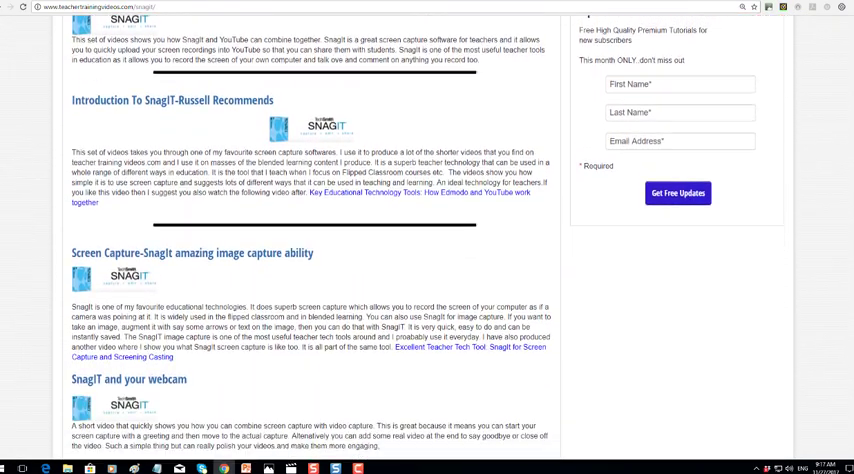
scroll("down", 3)
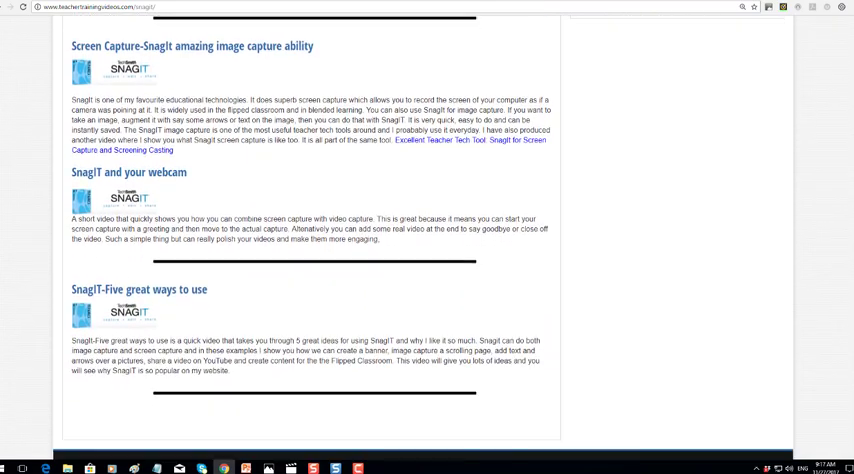
scroll("up", 3)
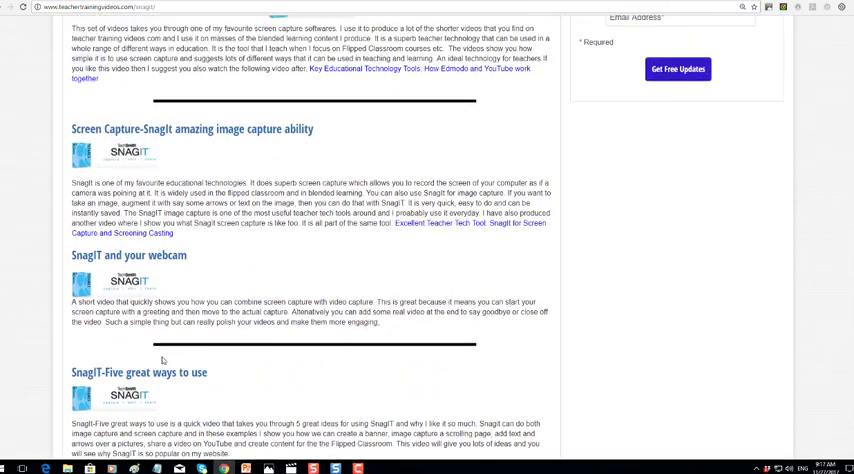
scroll("up", 3)
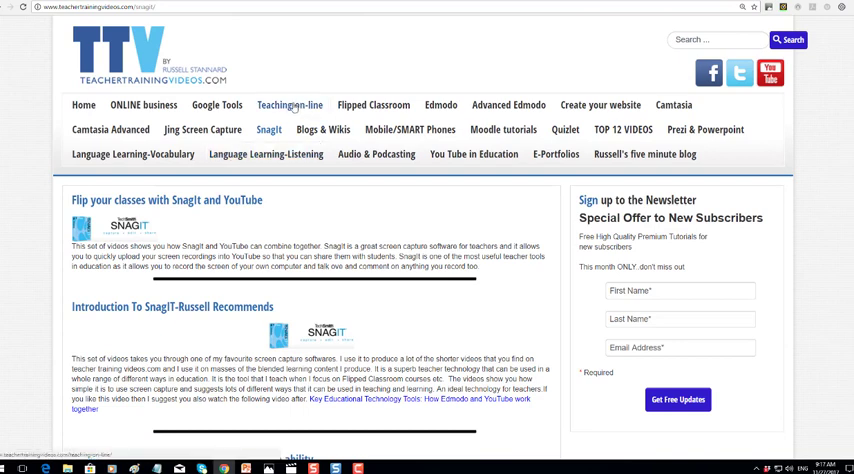
mouse_move(645, 154)
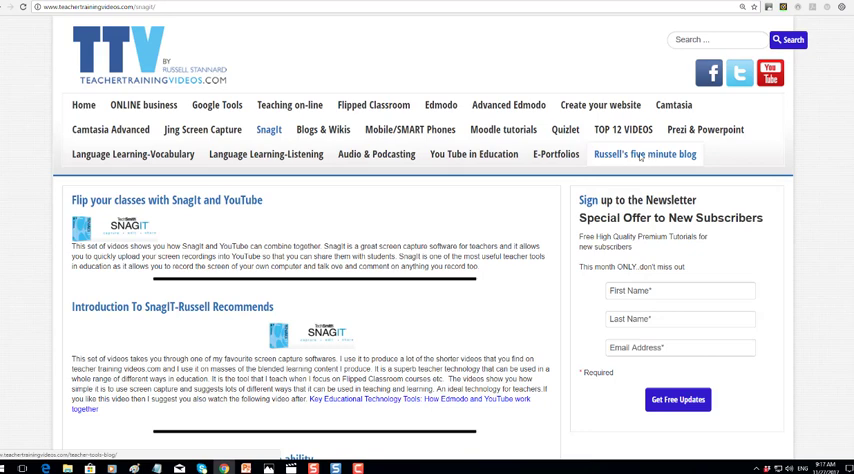
Open Russell's five minute blog page from the navigation menu.
left_click(644, 154)
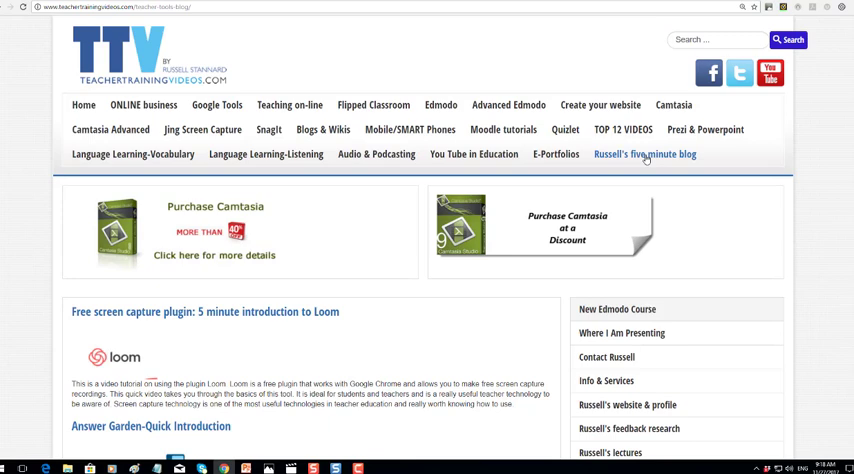
mouse_move(771, 72)
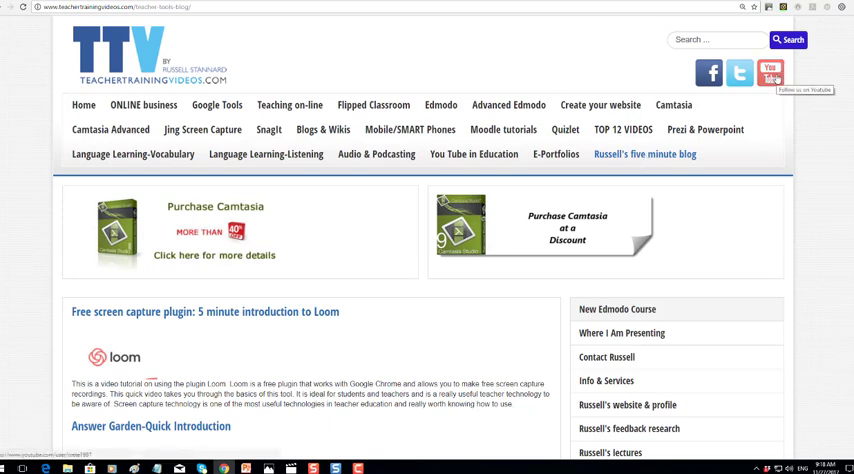